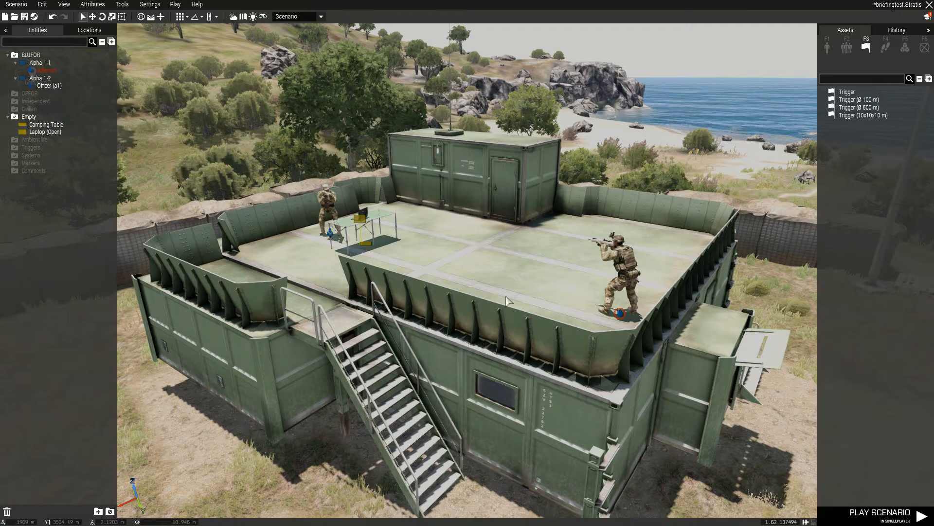
mouse_move(511, 290)
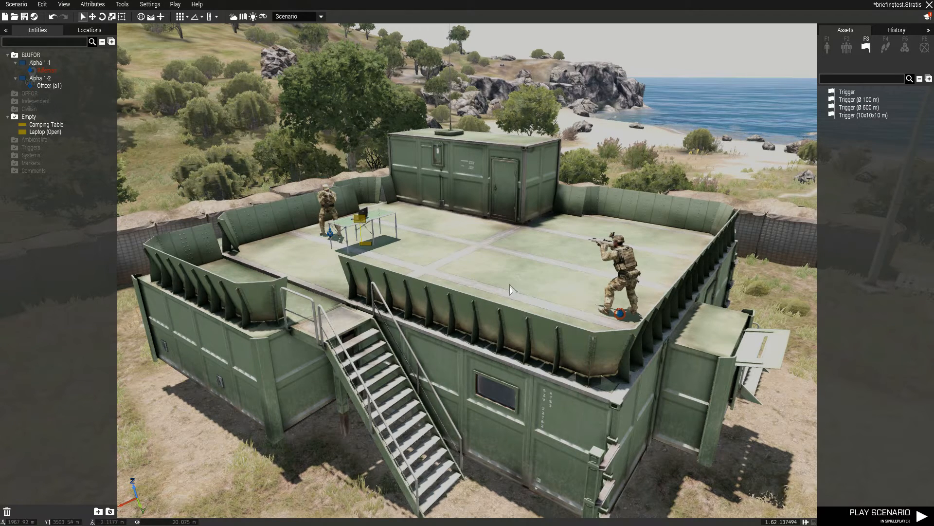
mouse_move(482, 282)
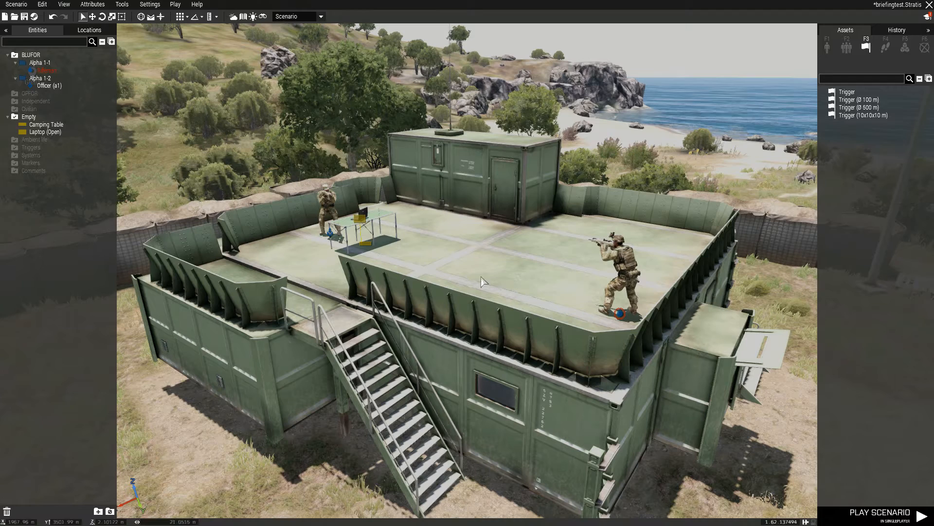
mouse_move(480, 285)
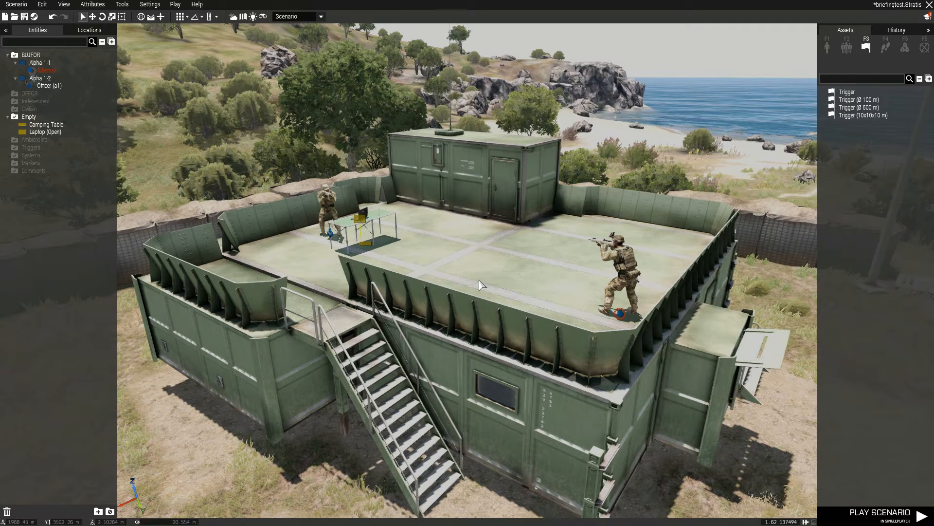
mouse_move(505, 291)
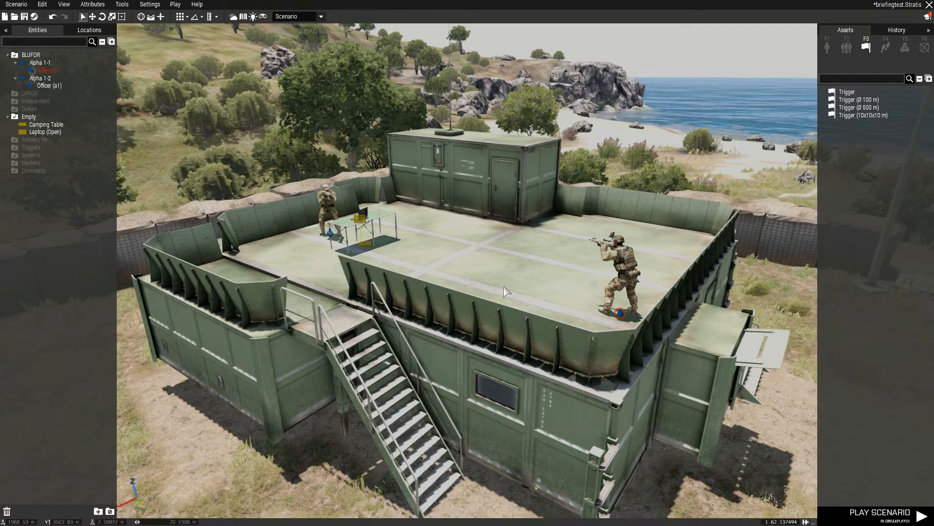
mouse_move(438, 282)
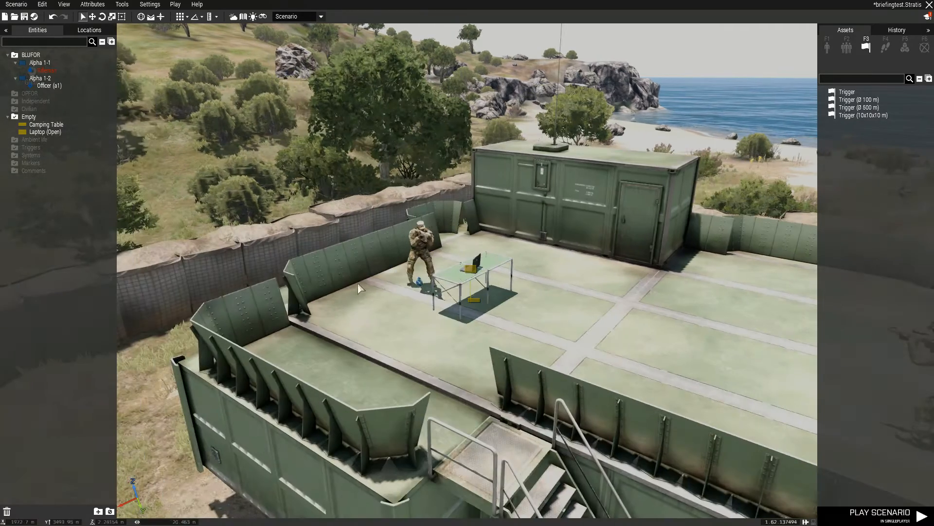
Delete the stray '/' after '[1,1,false] spawn BIS_fnc_cinemaBorder;' in init.sqf.
left_click(477, 261)
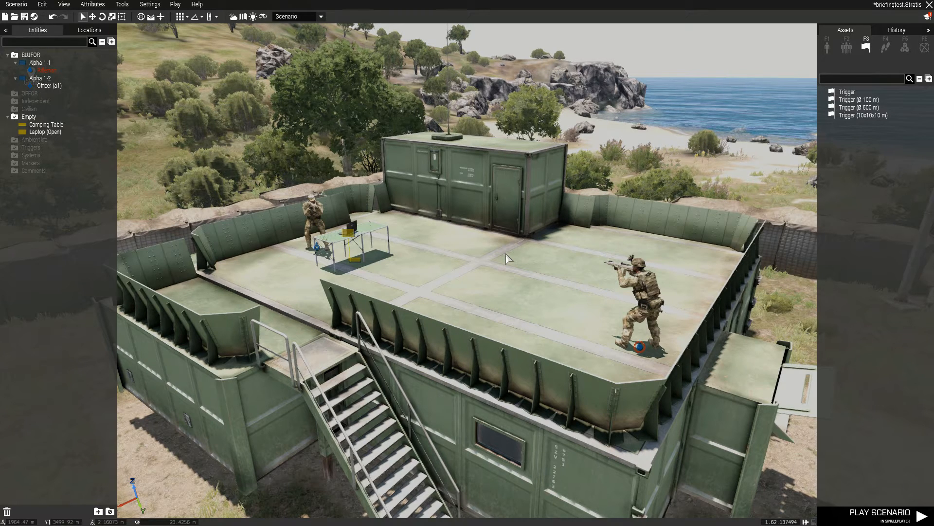
mouse_move(477, 261)
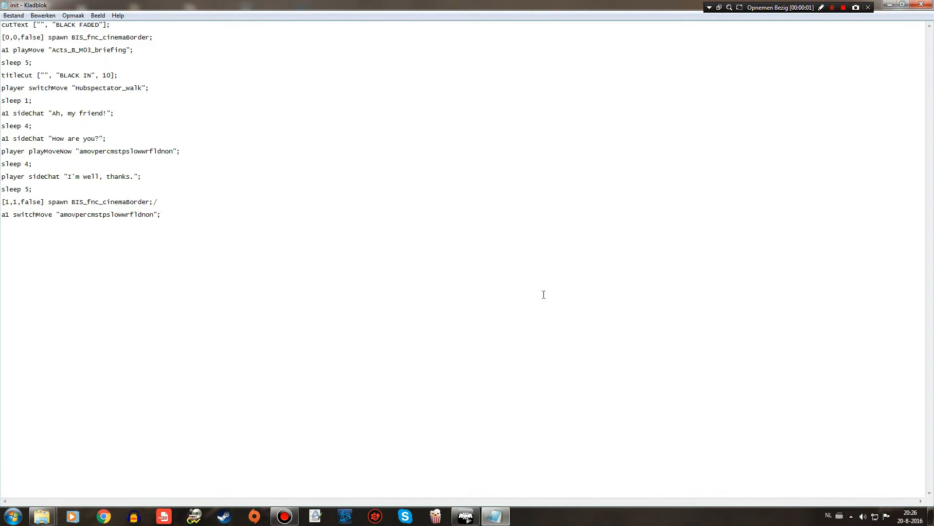
mouse_move(200, 226)
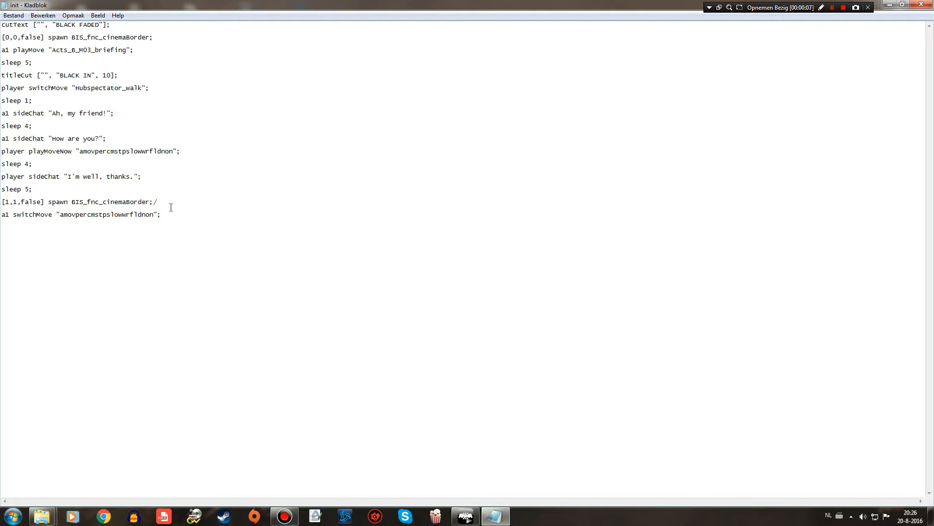
double_click(155, 203)
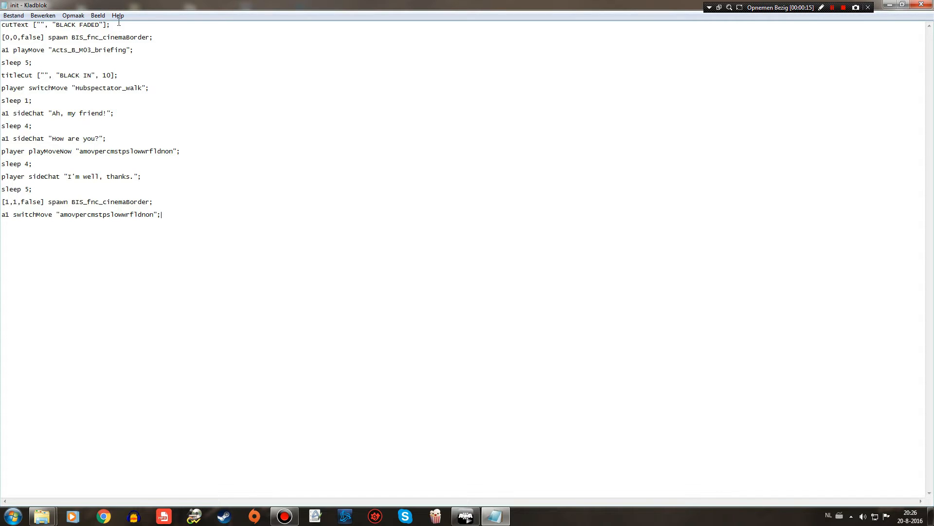
mouse_move(208, 132)
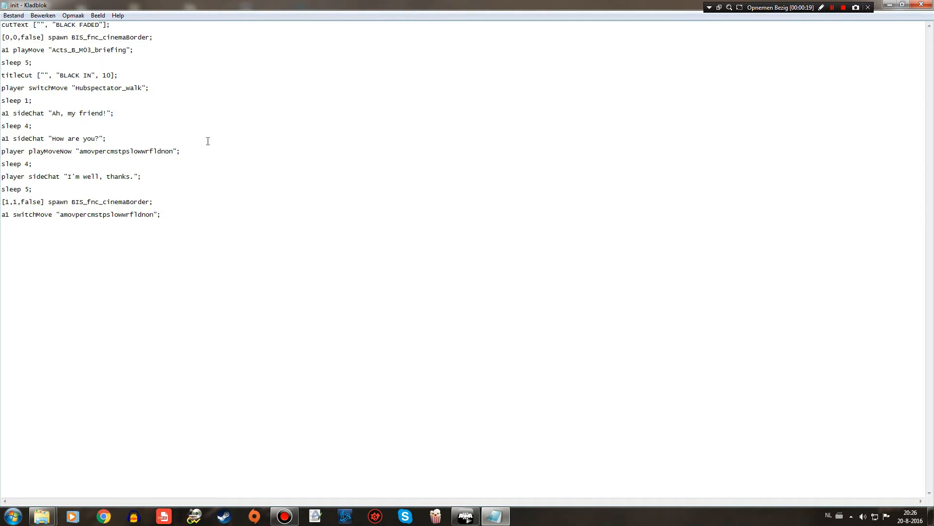
mouse_move(195, 128)
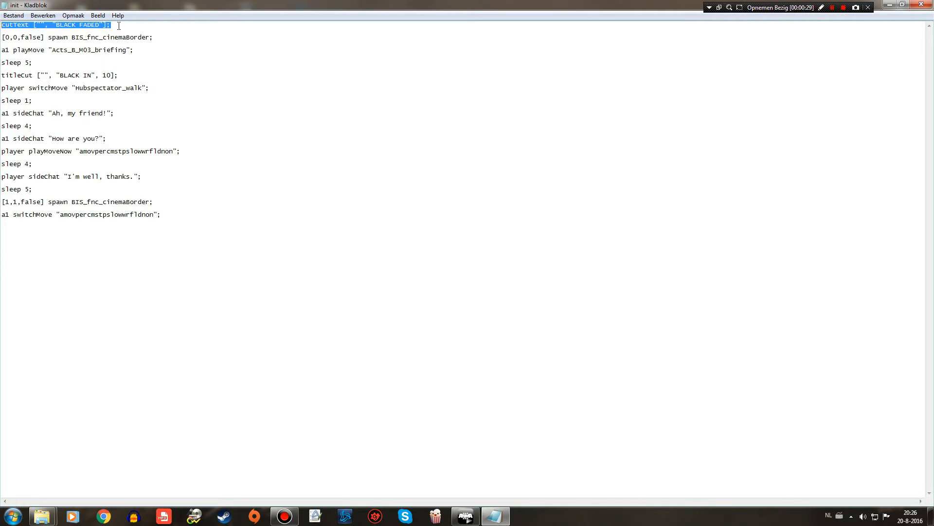
double_click(129, 37)
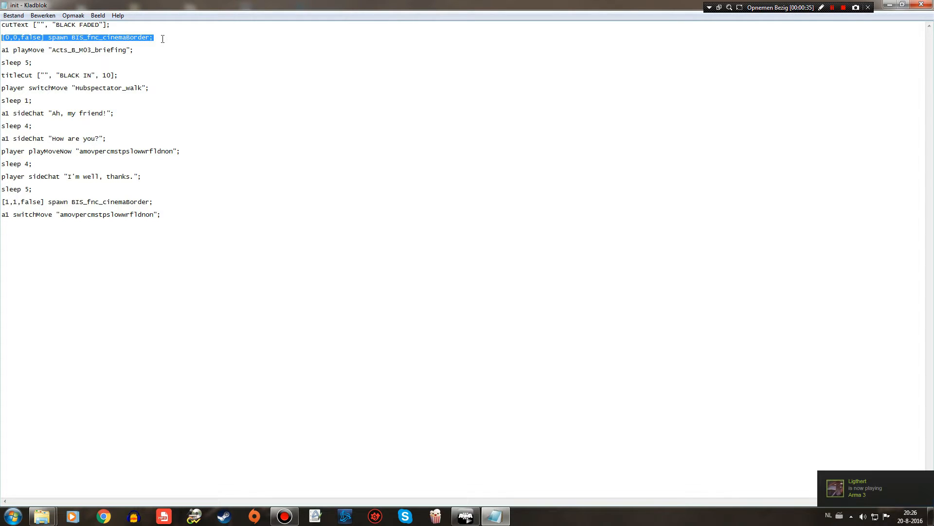
mouse_move(155, 37)
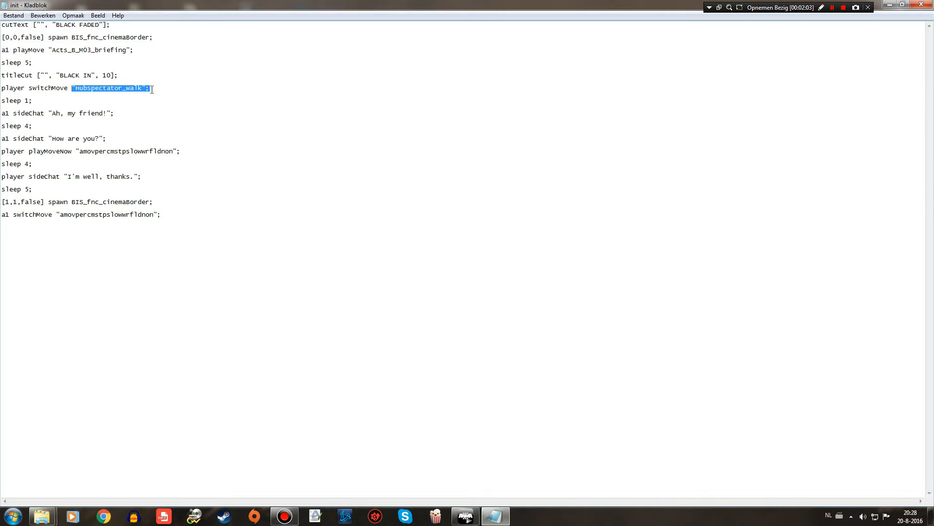
left_click(154, 88)
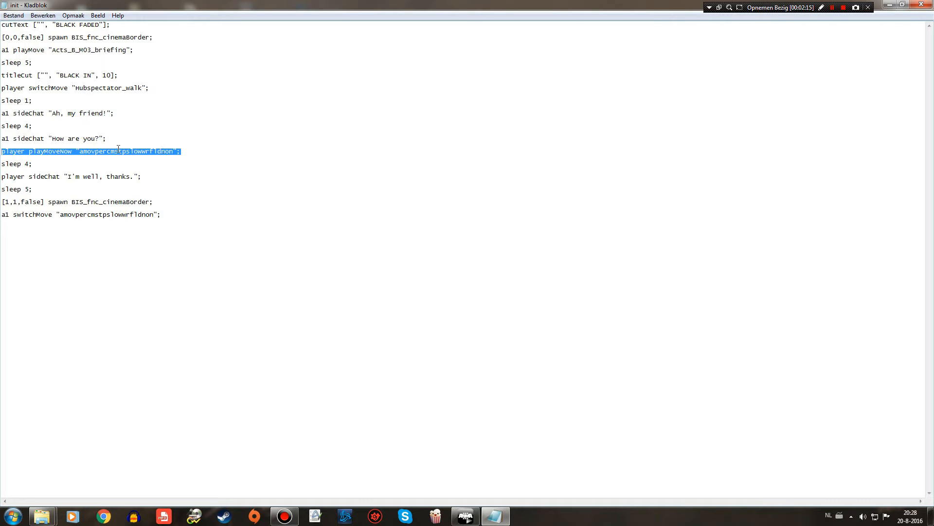
mouse_move(150, 87)
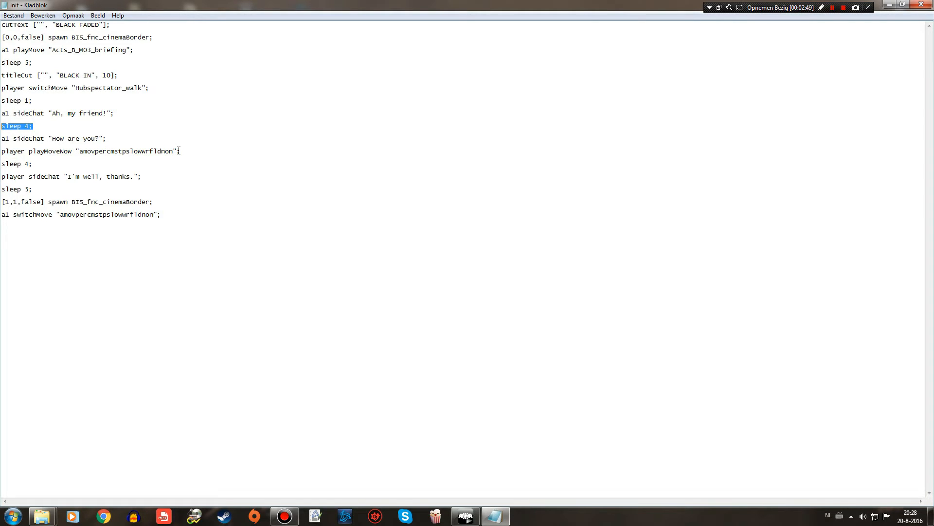
left_click(181, 151)
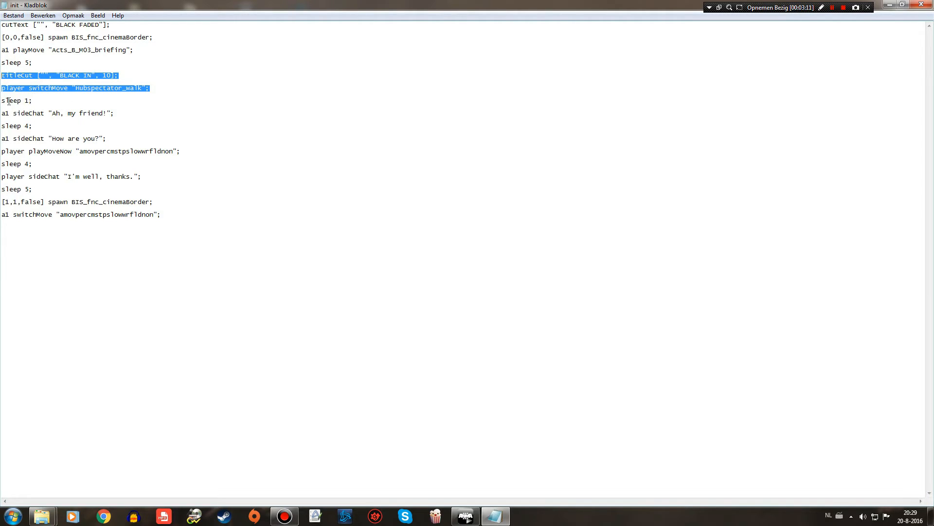
mouse_move(44, 105)
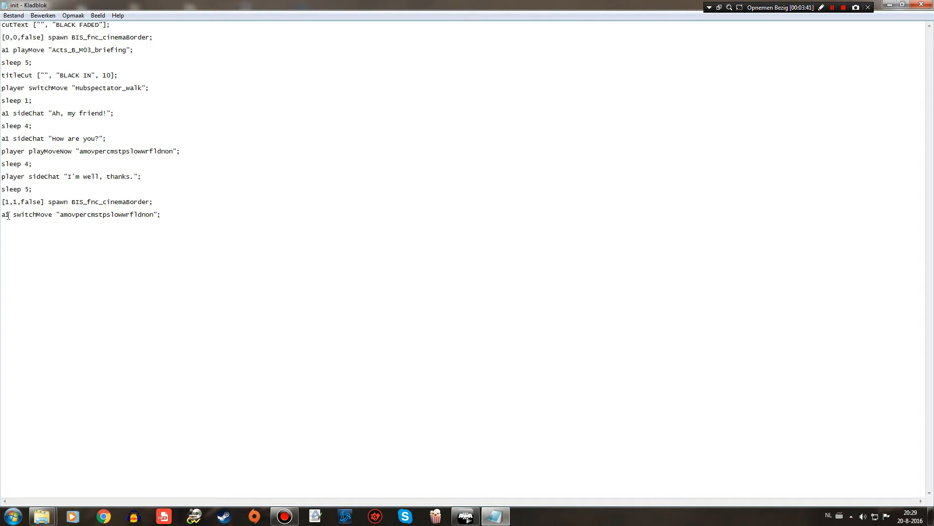
double_click(4, 214)
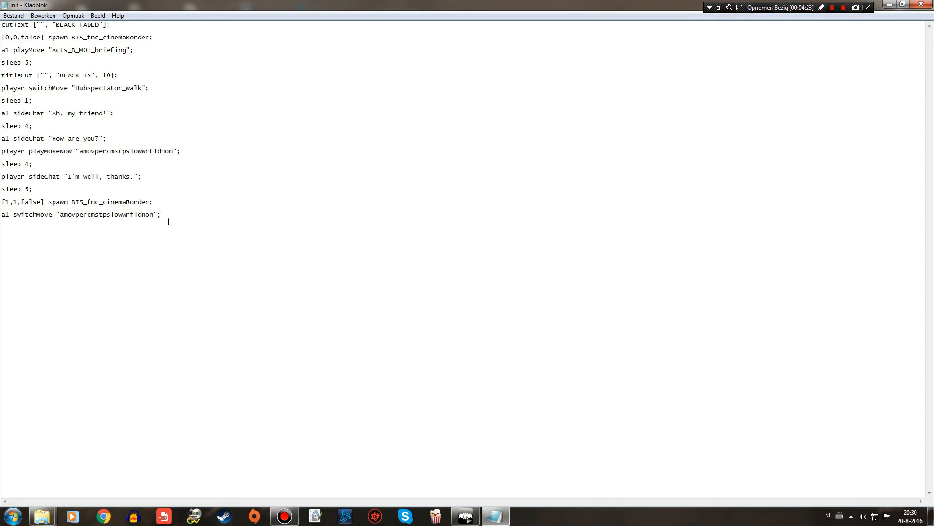
mouse_move(928, 5)
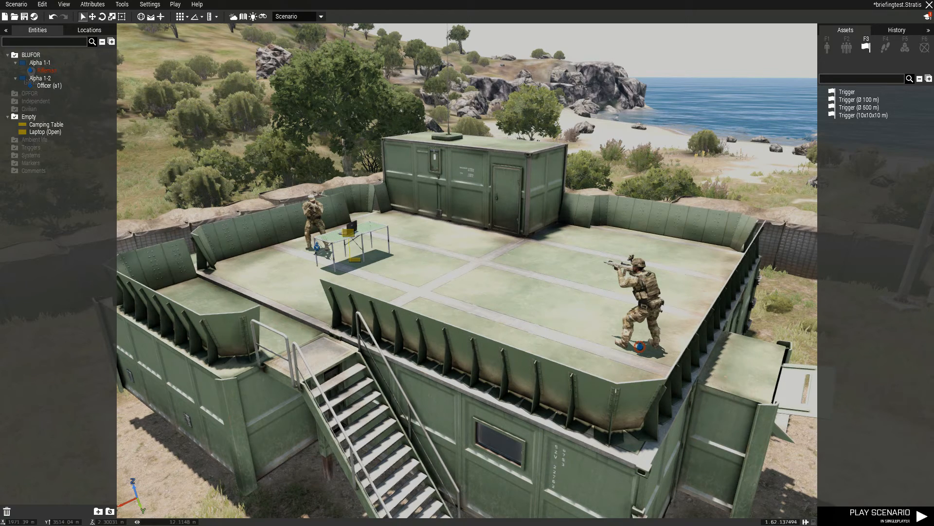
Play the mission preview through the officer's chat exchange, then pause it.
left_click(883, 514)
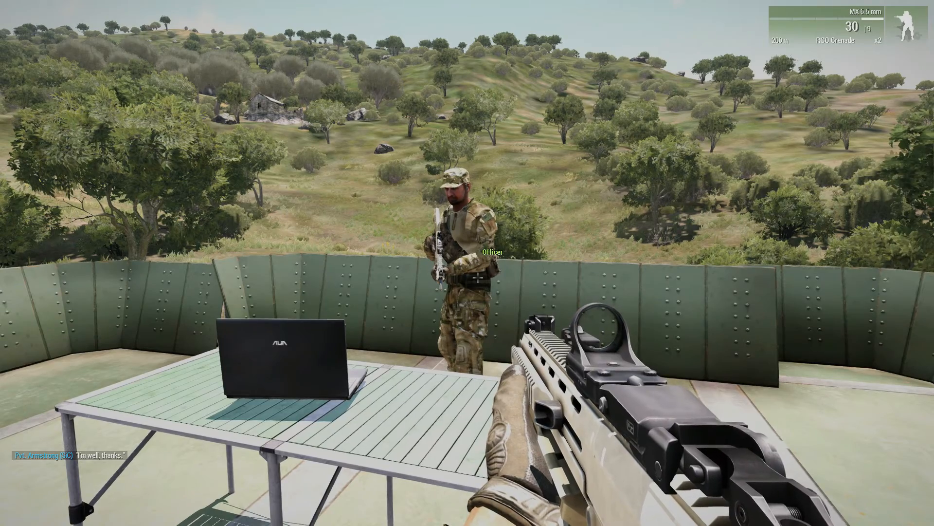
mouse_move(467, 263)
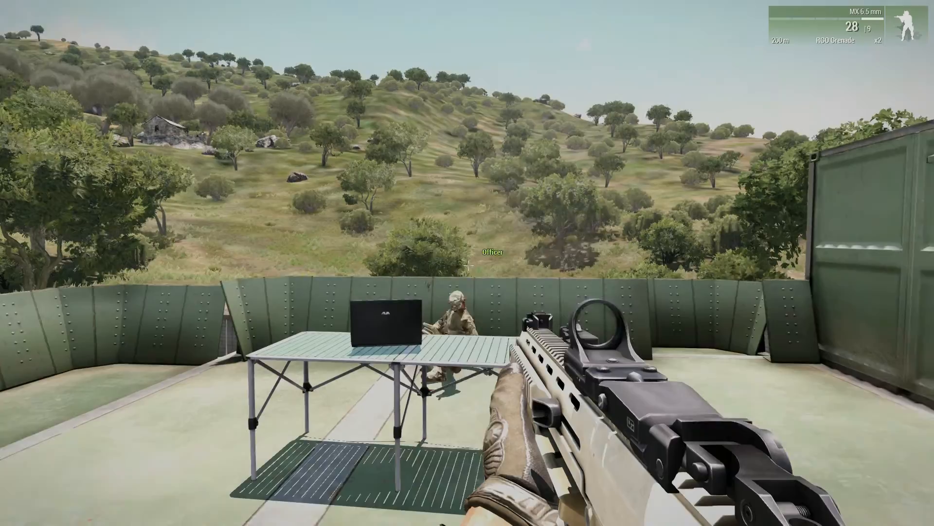
left_click(467, 263)
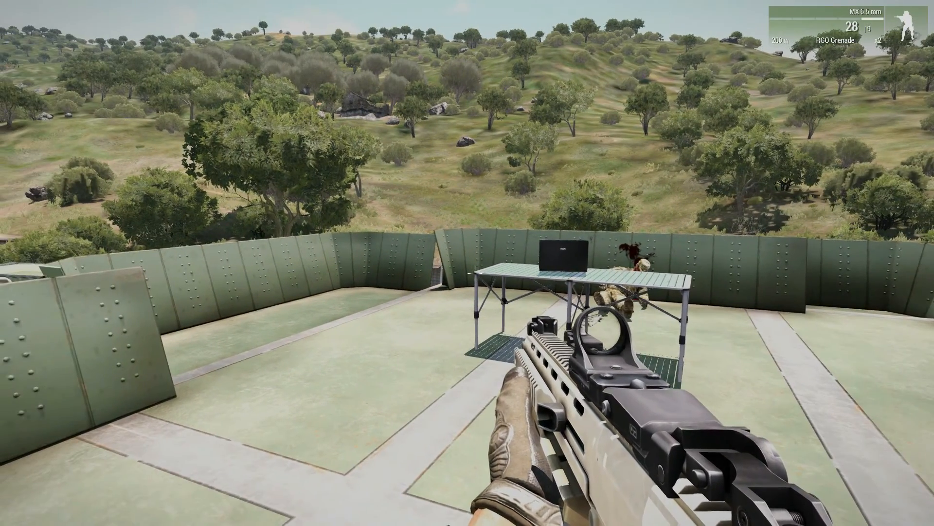
key("Escape")
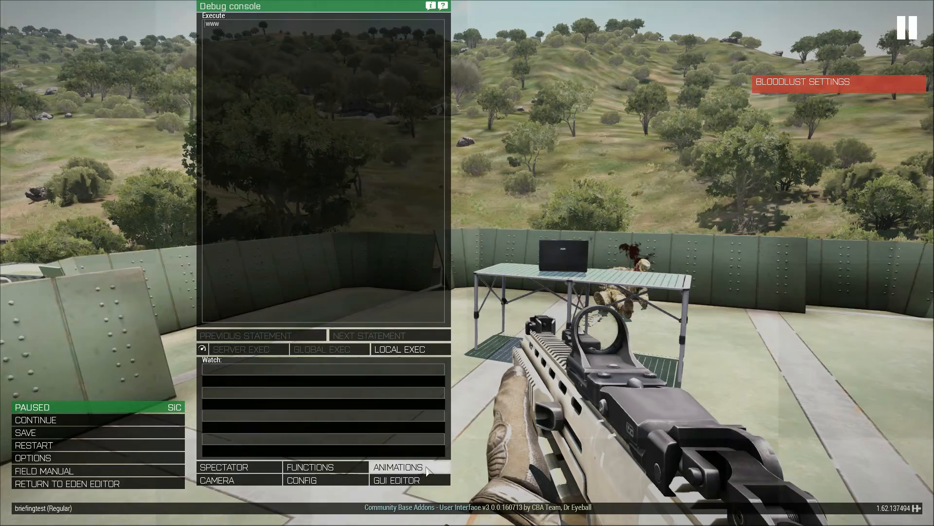
Open the Splendid Animation Viewer from the debug console.
left_click(397, 466)
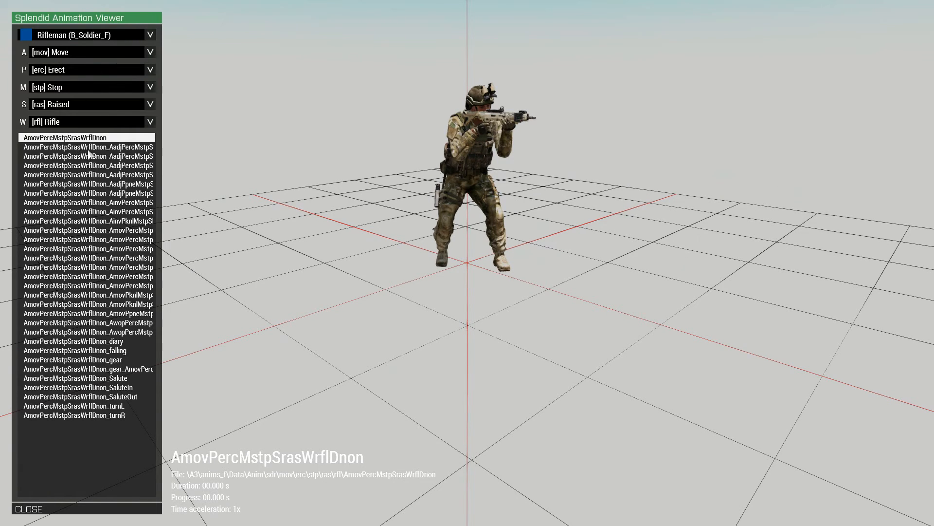
Switch the viewer to the Cutscene category and preview Acts_A_M02_briefing and Acts_A_M04_briefing.
left_click(89, 202)
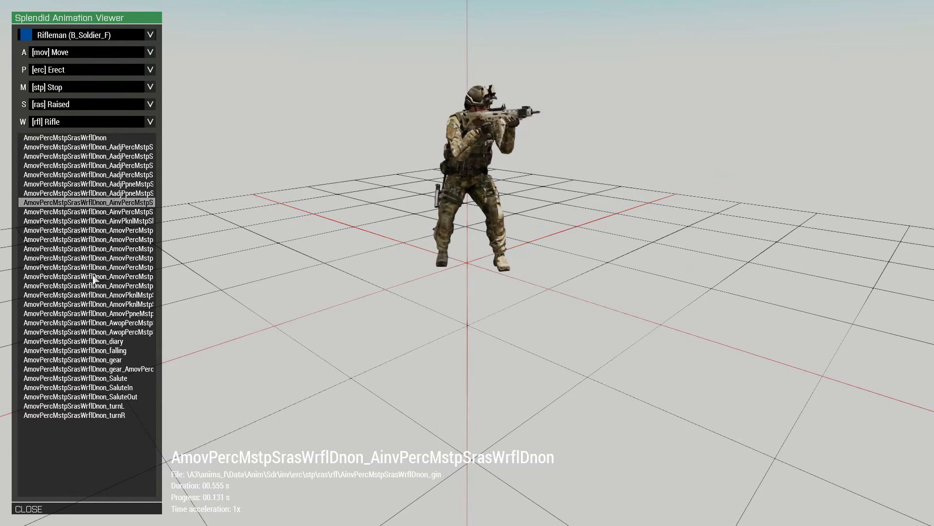
left_click(74, 349)
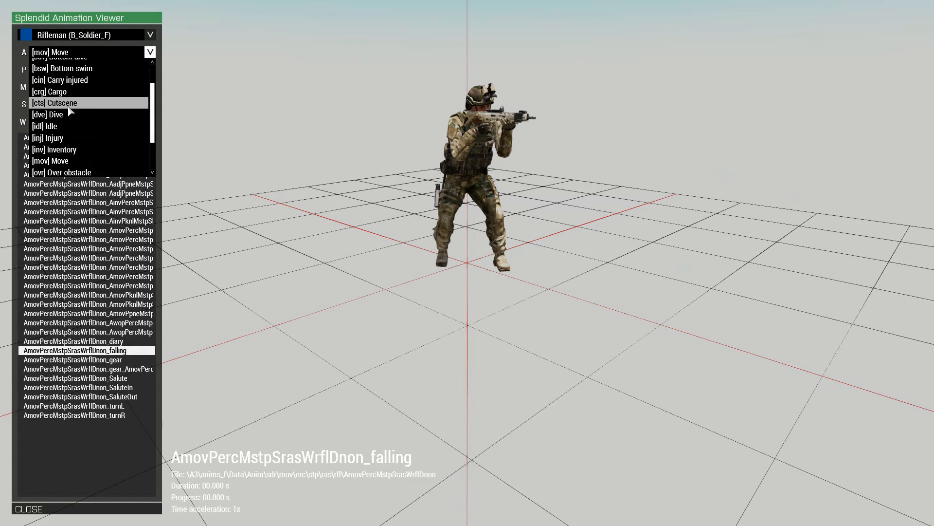
left_click(54, 102)
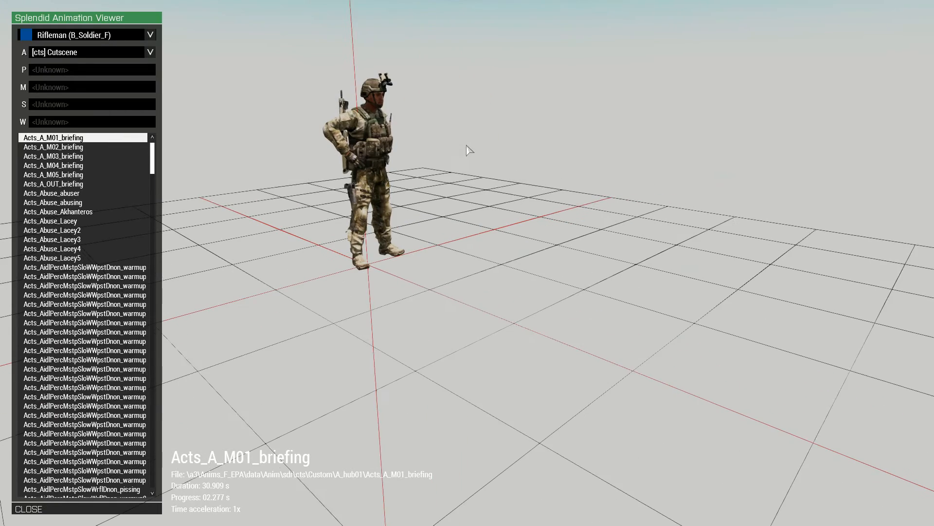
left_click(53, 147)
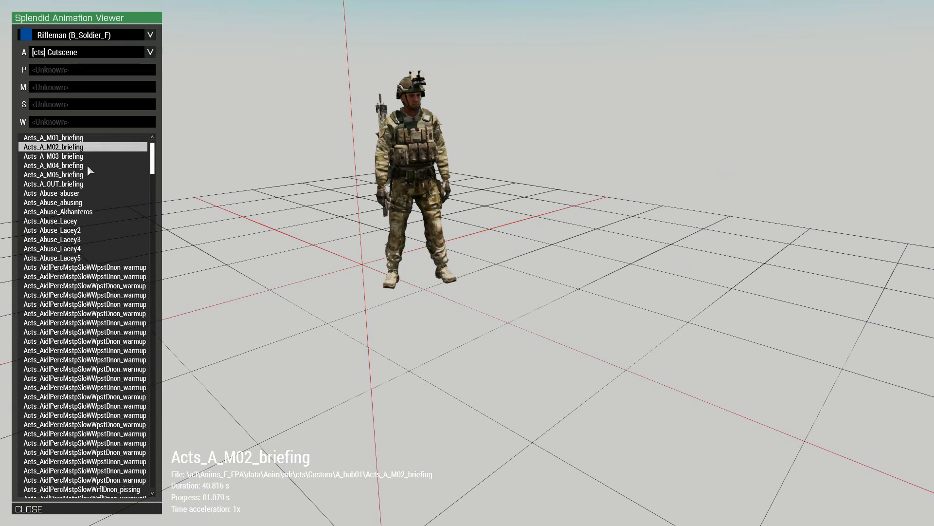
left_click(53, 166)
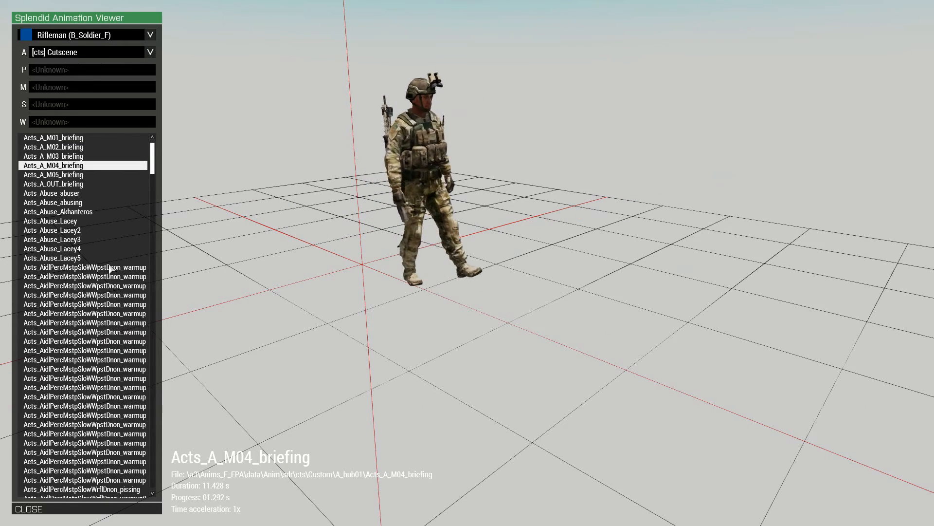
Preview the Acts_Abuse_abuser and Acts_Abuse_abusing animations and scroll further down the list.
left_click(51, 192)
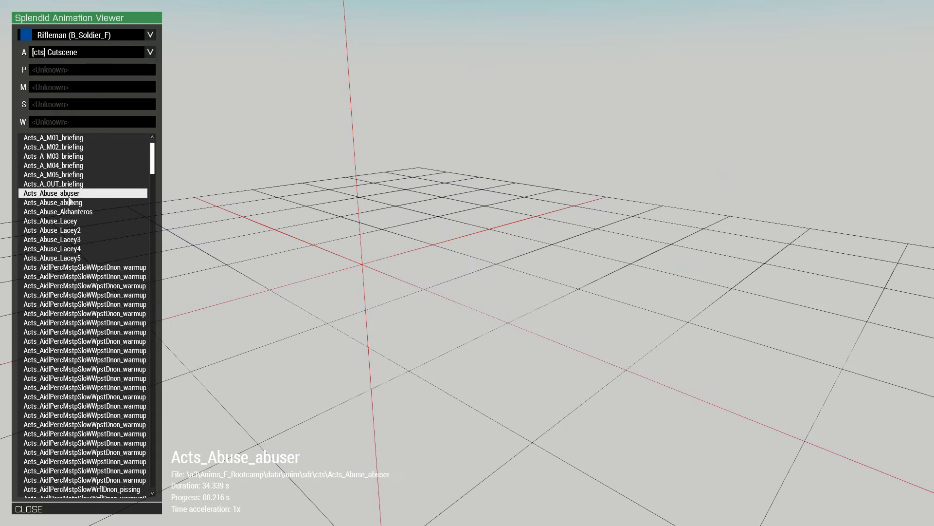
left_click(51, 192)
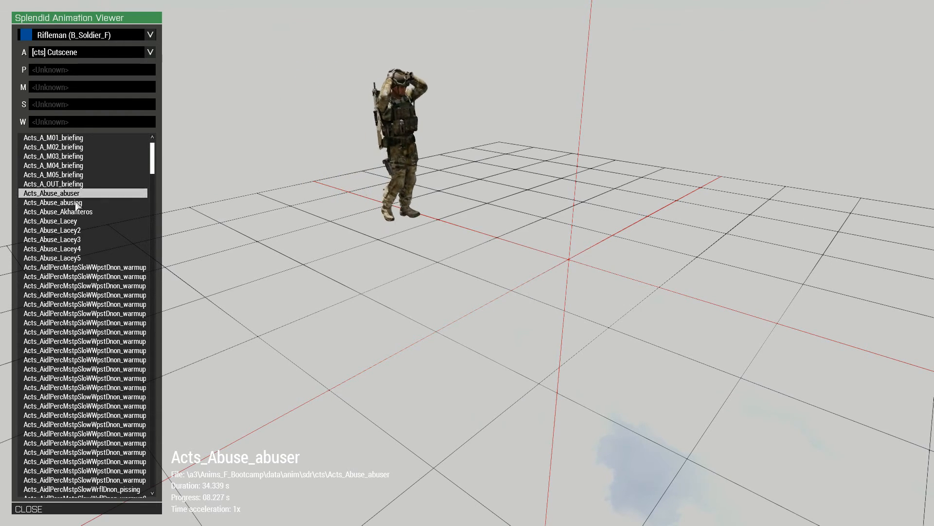
left_click(52, 202)
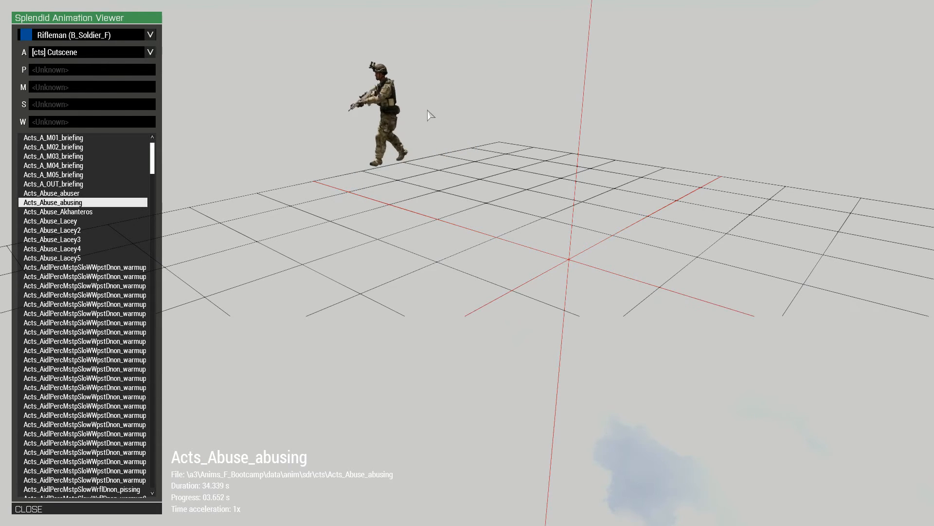
scroll("down", 3)
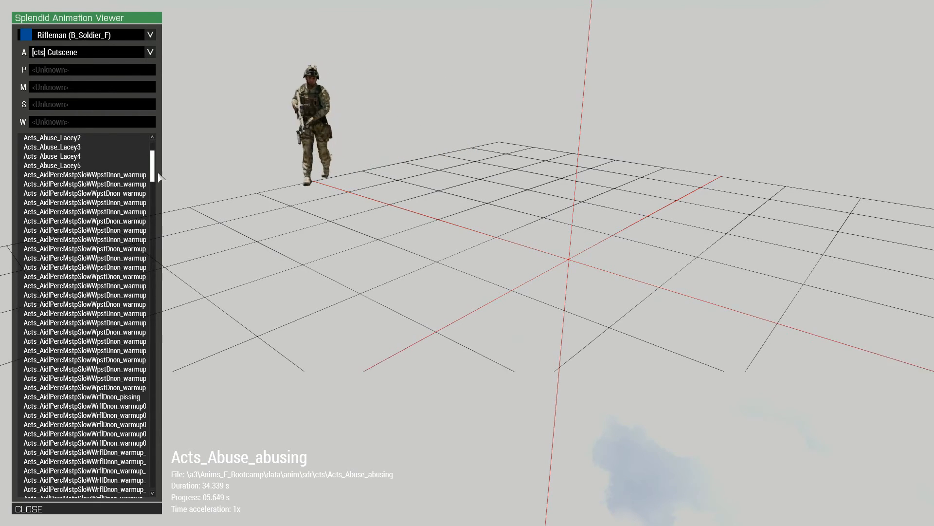
scroll("down", 3)
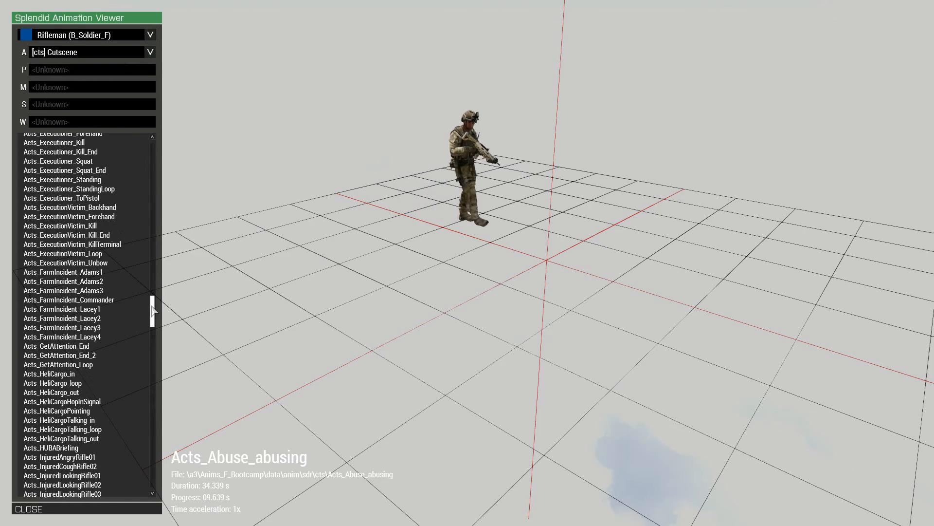
scroll("down", 3)
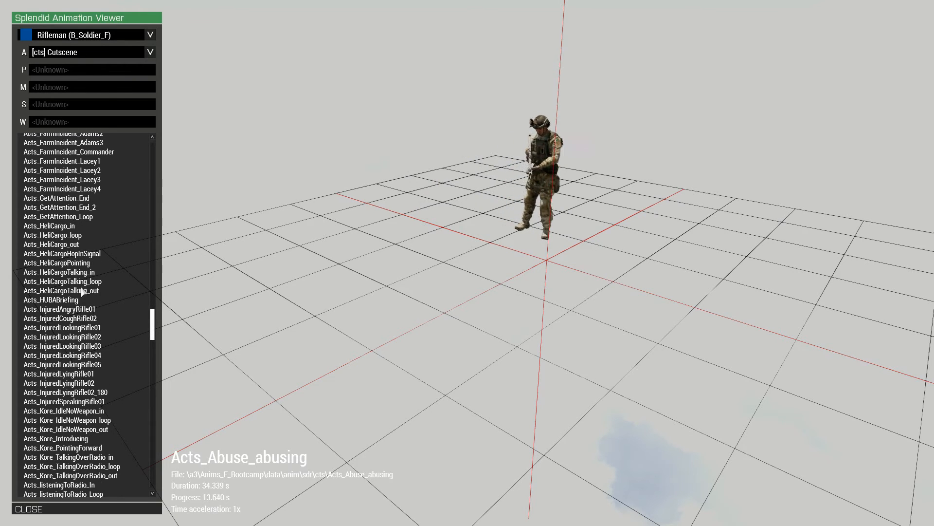
Preview the Acts_HeliCargoTalking in, loop and out animations on the rifleman.
left_click(59, 272)
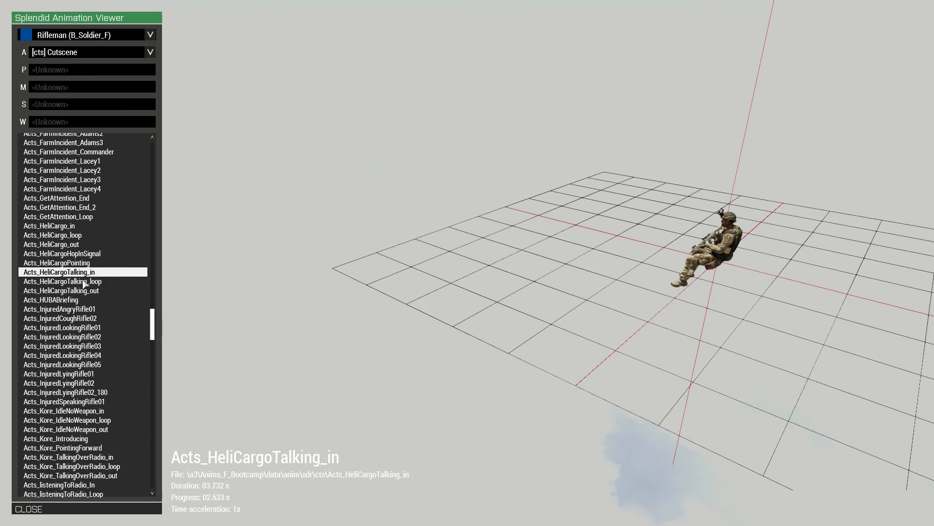
left_click(61, 280)
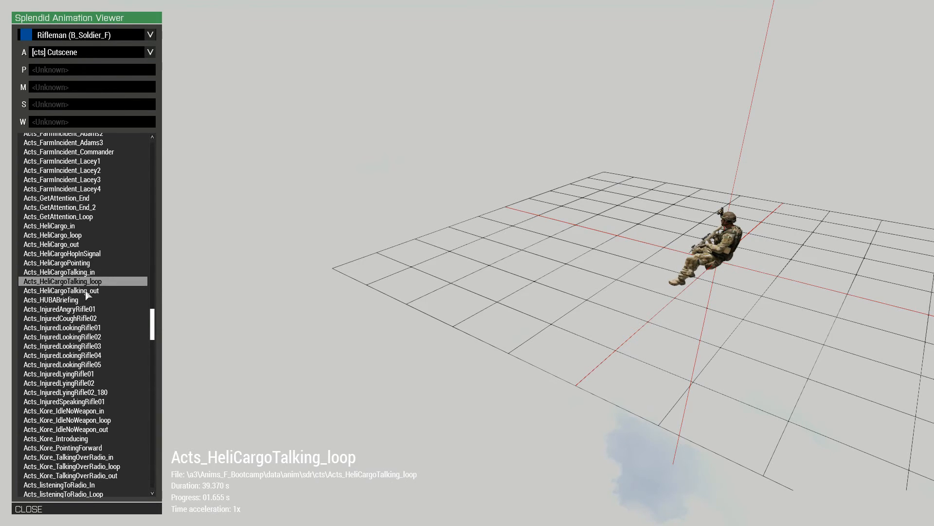
left_click(59, 290)
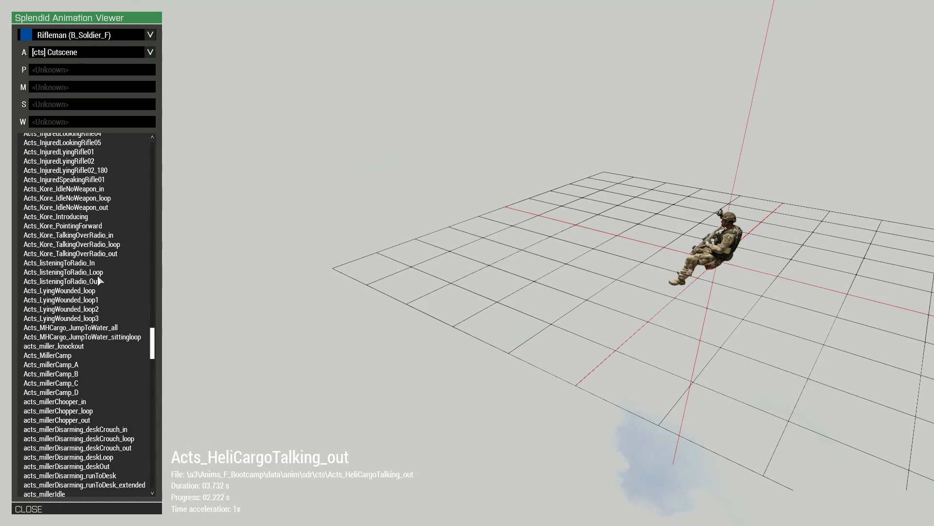
Preview the Acts_listeningToRadio In, Loop and Out animations, ending on the Loop.
left_click(59, 263)
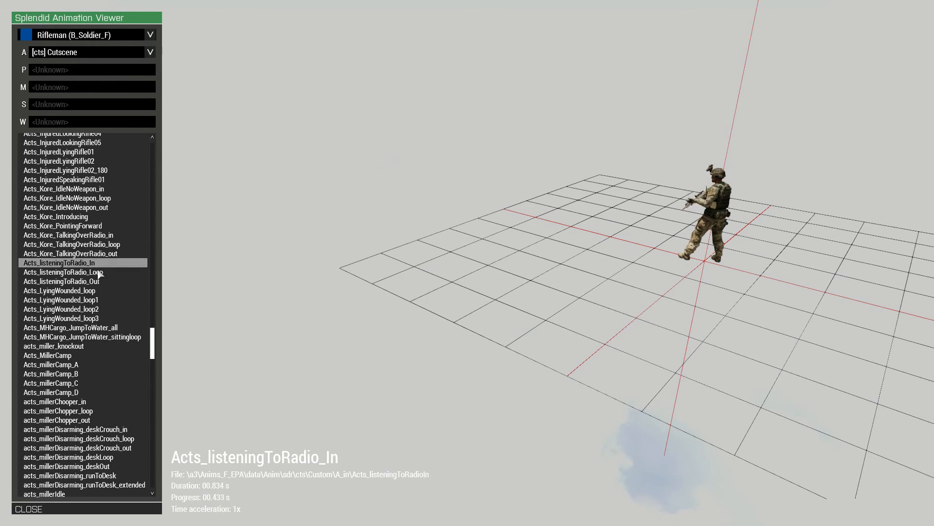
left_click(60, 272)
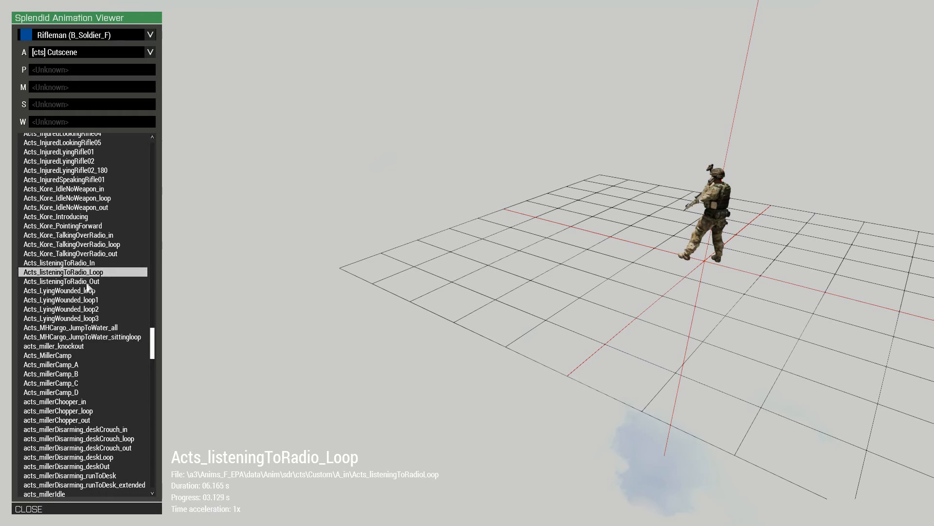
left_click(60, 280)
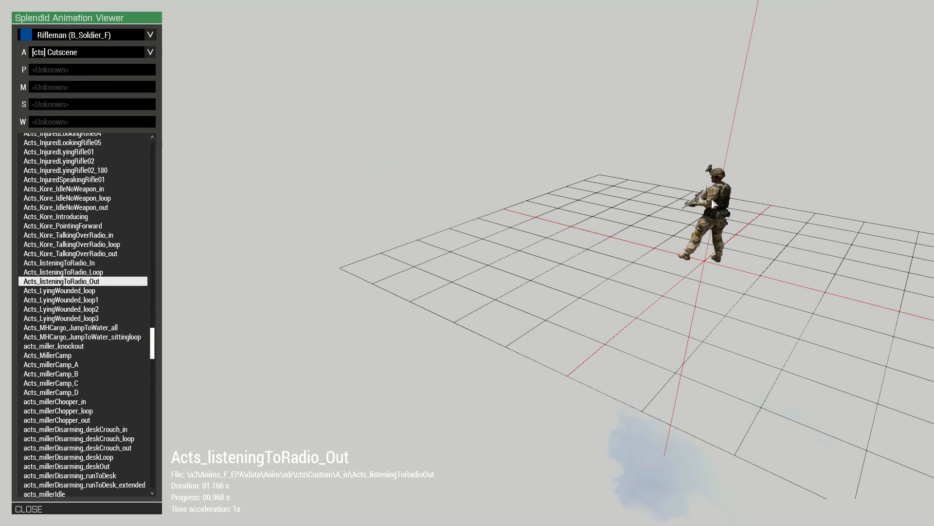
left_click(62, 272)
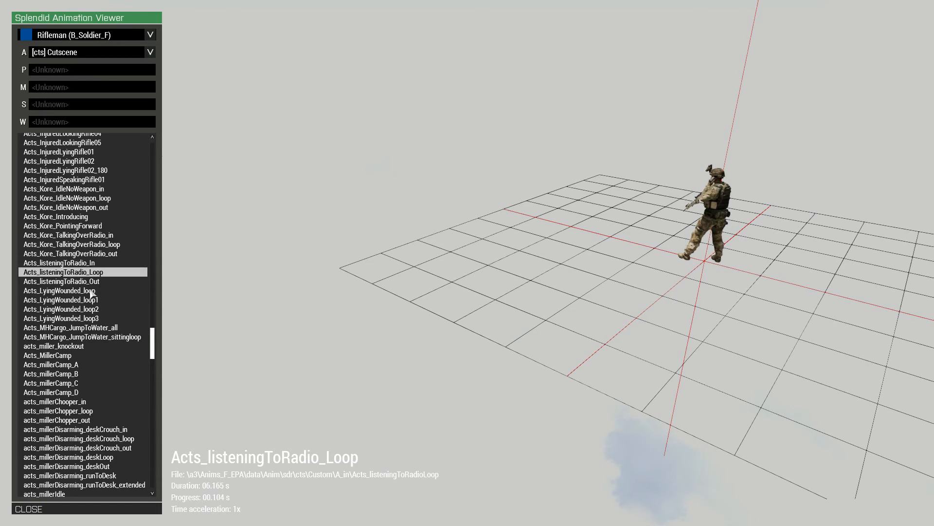
left_click(61, 281)
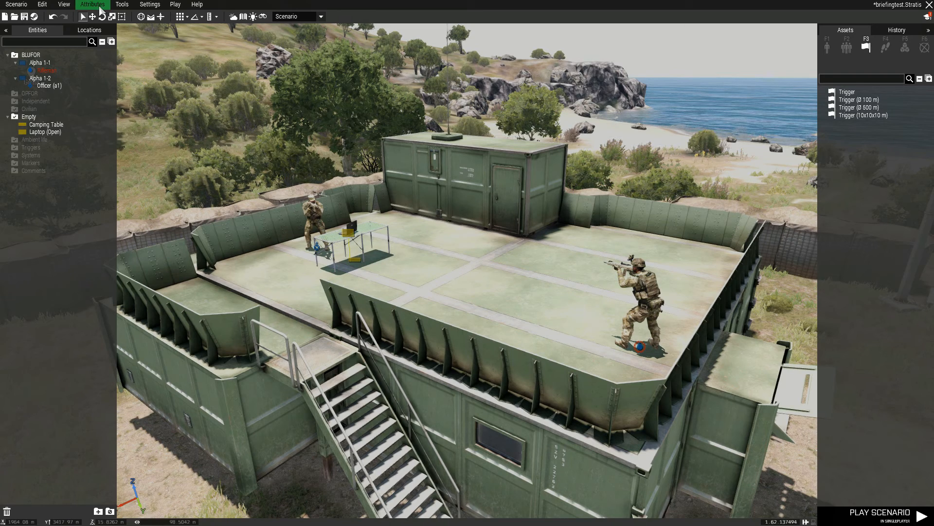
Open the Functions Viewer from the editor's Tools menu.
left_click(149, 4)
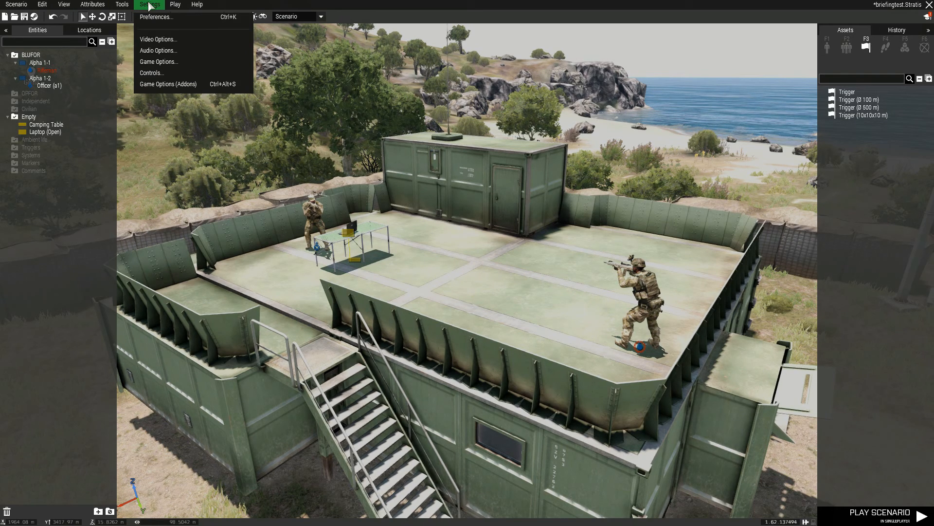
left_click(123, 4)
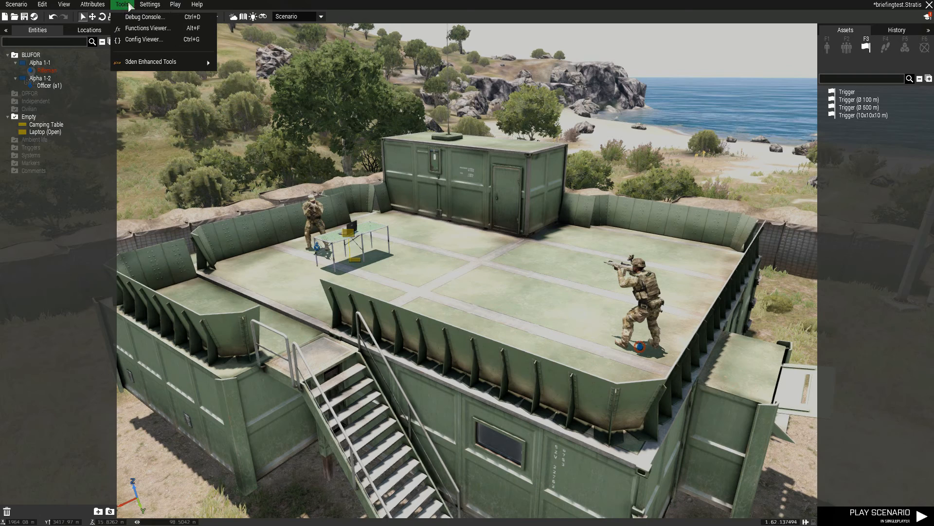
mouse_move(147, 28)
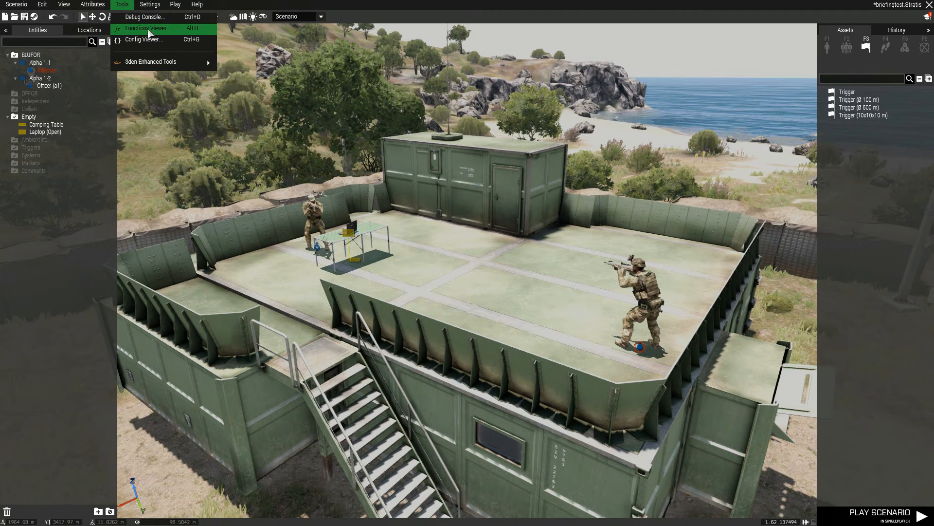
left_click(147, 28)
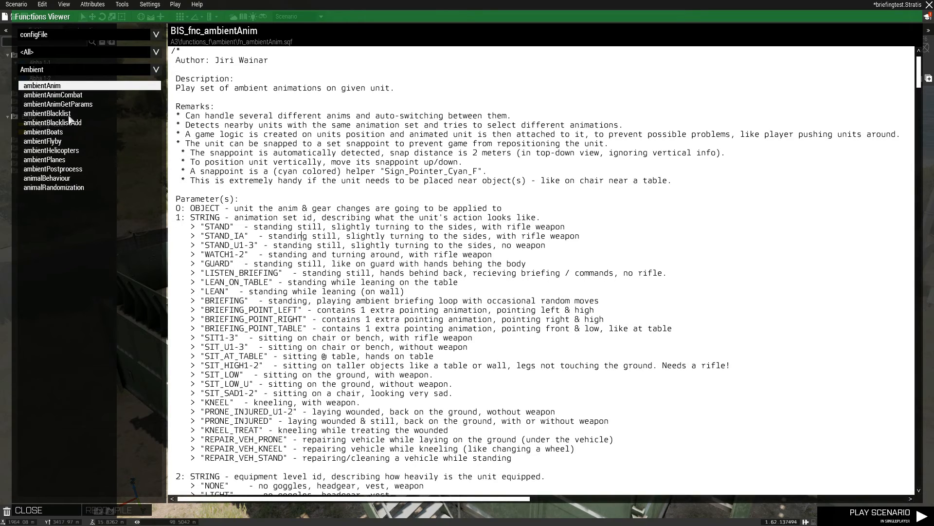
mouse_move(229, 235)
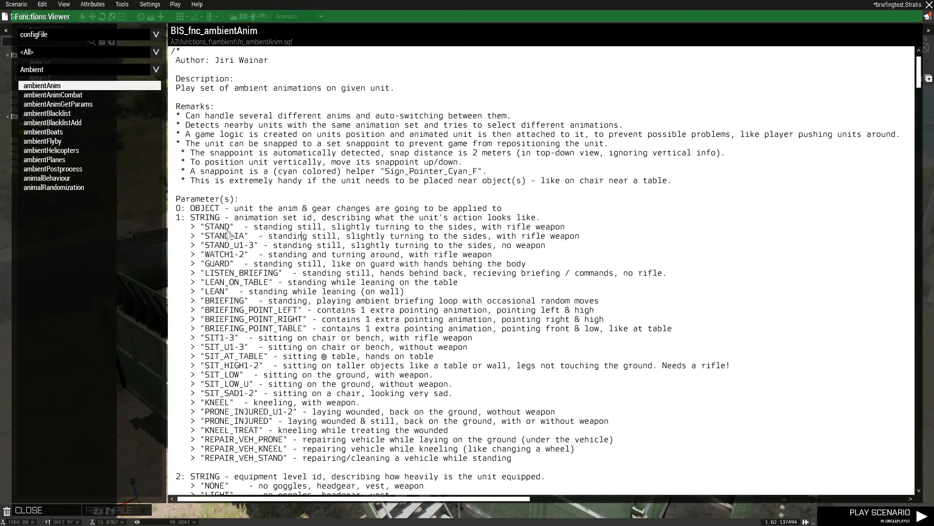
Scroll through BIS_fnc_ambientAnim's parameters and select its example call [this,"SIT_HIGH2"].
scroll("down", 3)
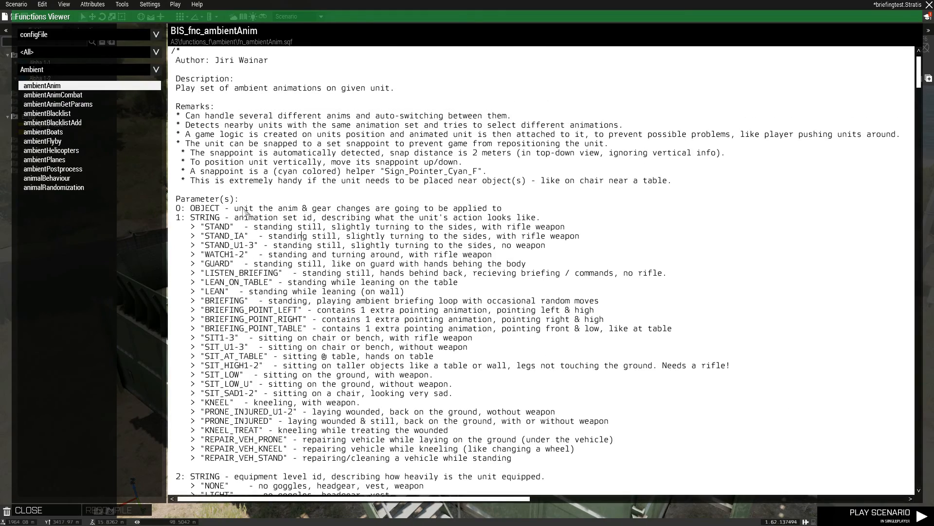
scroll("down", 3)
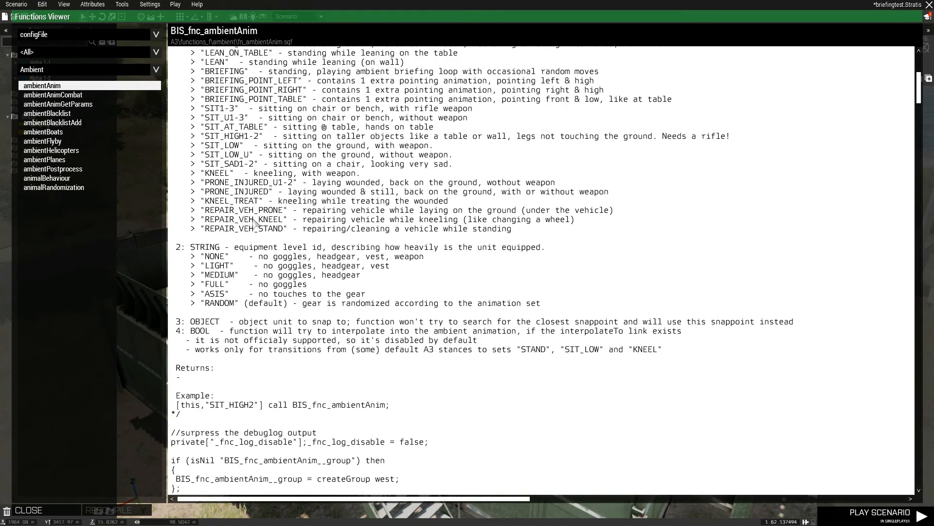
scroll("down", 3)
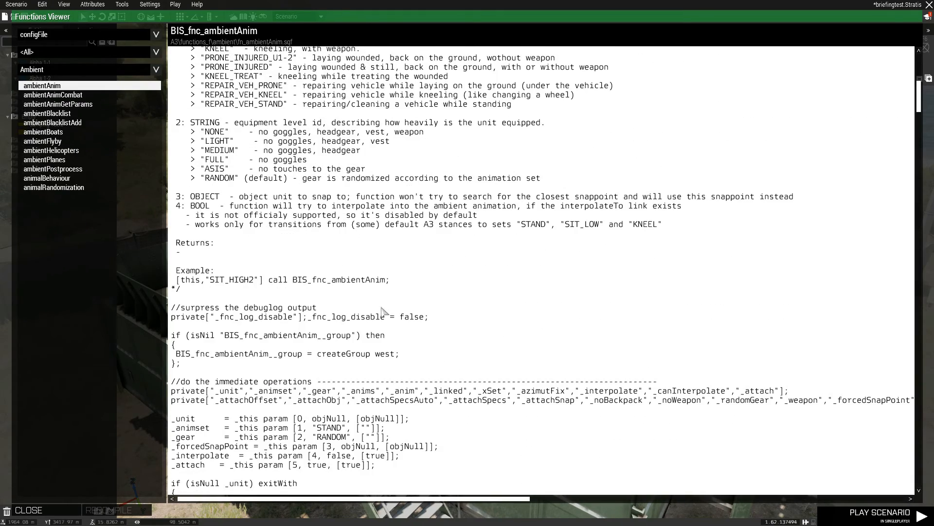
double_click(349, 280)
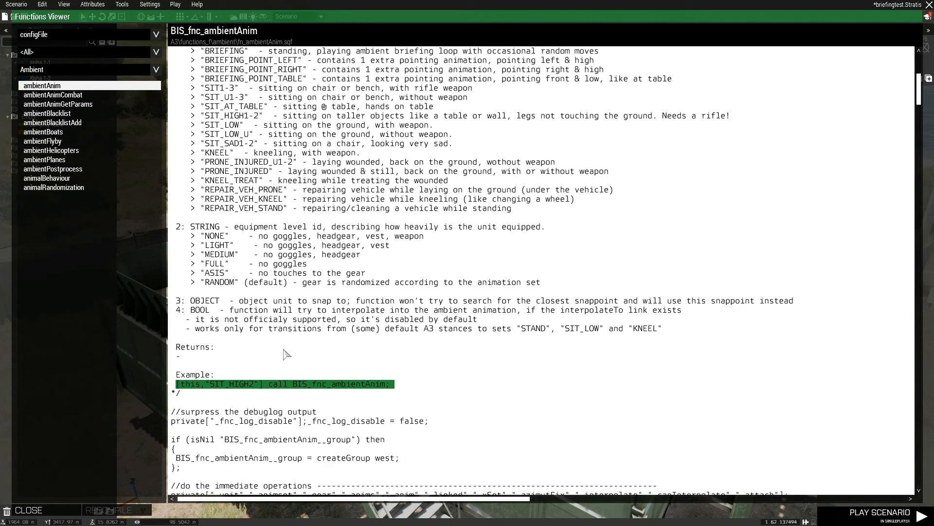
mouse_move(373, 273)
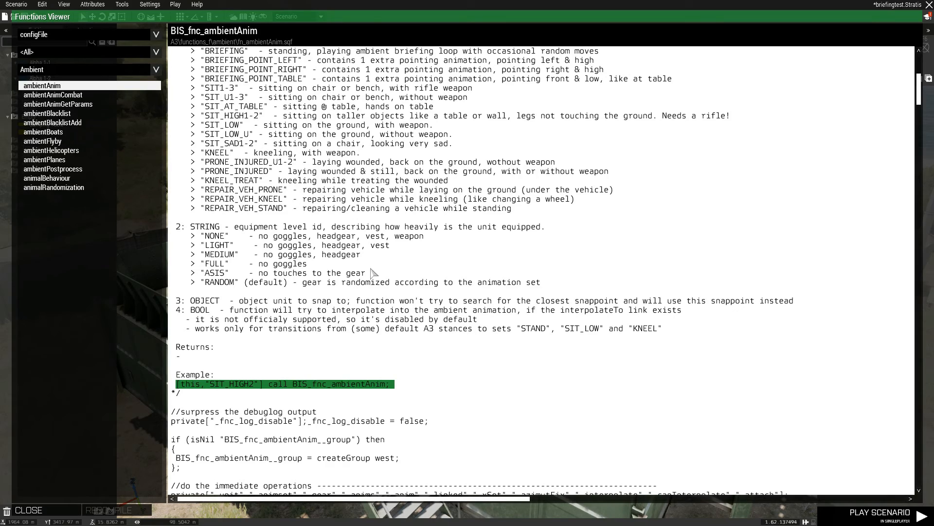
mouse_move(373, 272)
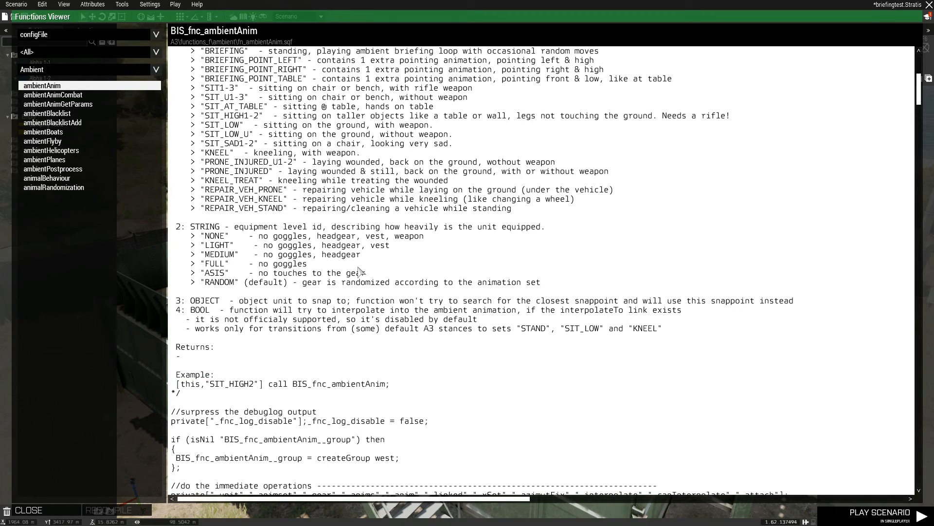
mouse_move(110, 144)
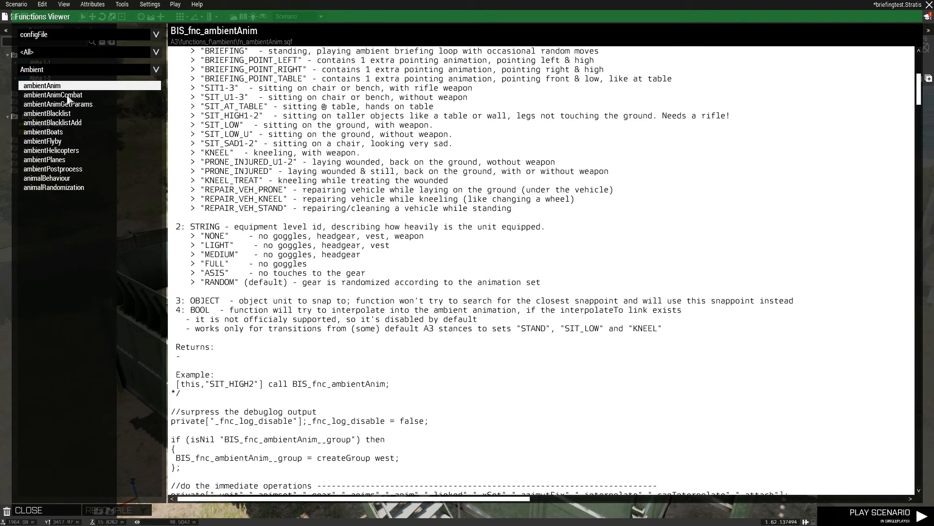
View the BIS_fnc_ambientAnimCombat documentation, then close the Functions Viewer.
left_click(52, 95)
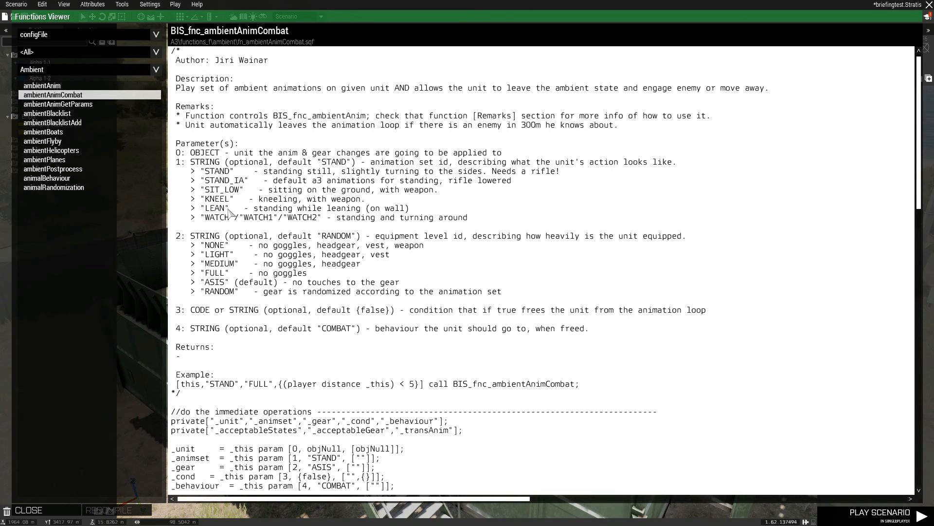
left_click(52, 94)
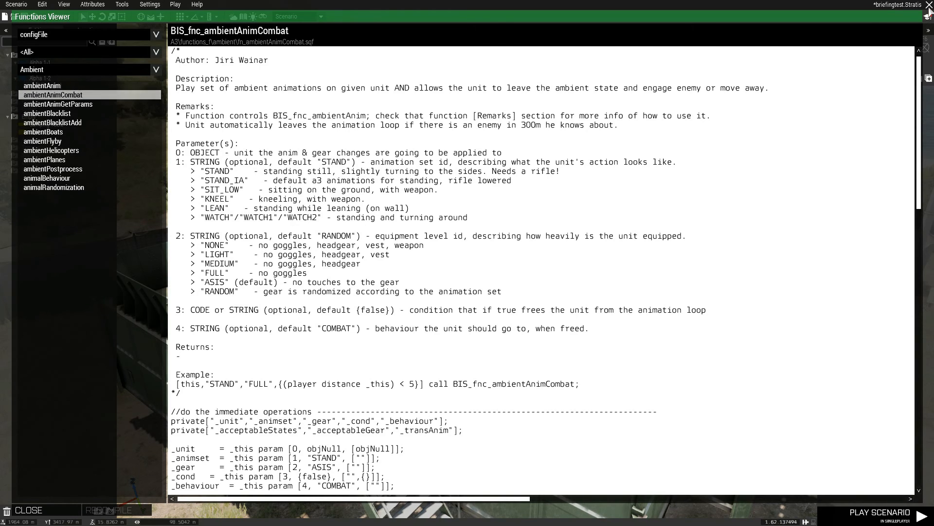
mouse_move(598, 124)
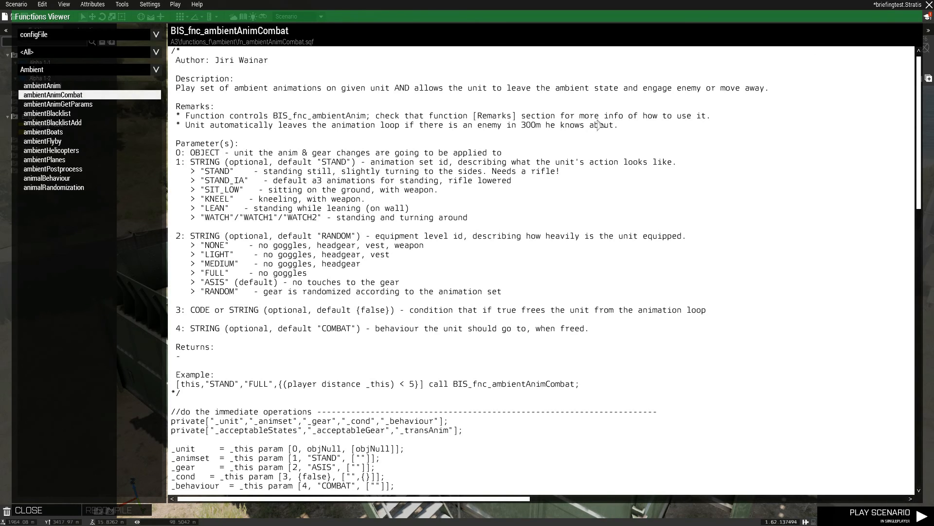
left_click(28, 509)
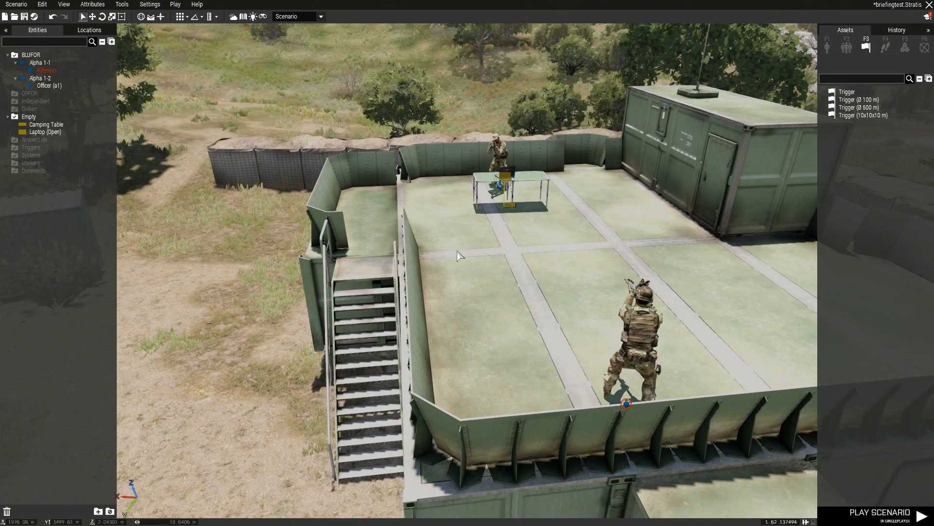
mouse_move(448, 255)
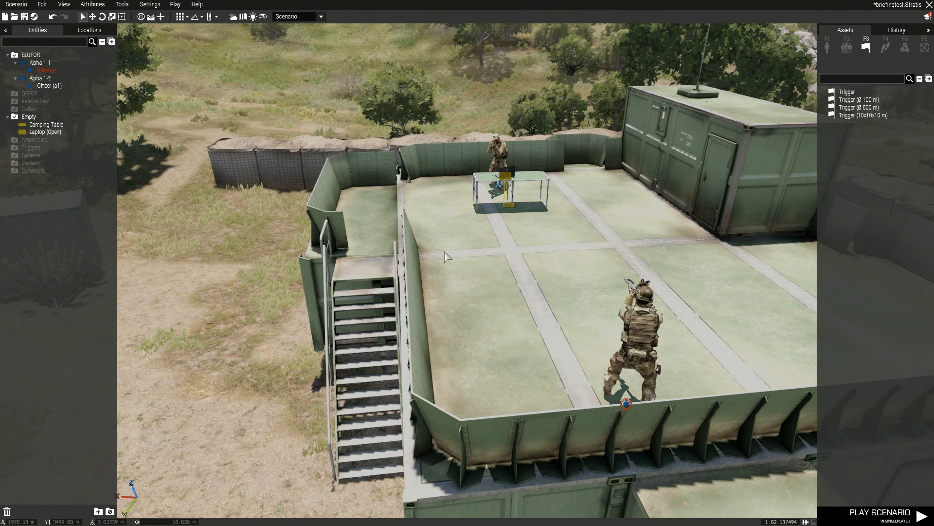